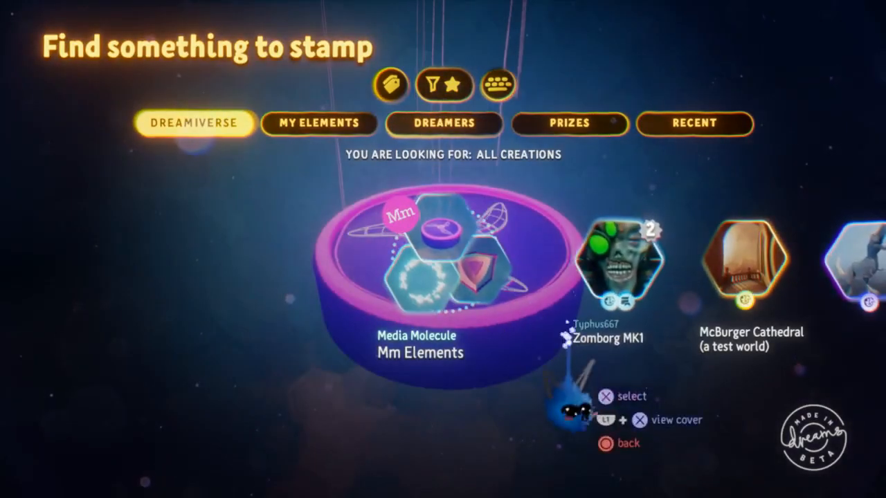
Filter the stamp browser to My Elements and scroll to the Banana Sword creation.
click(319, 123)
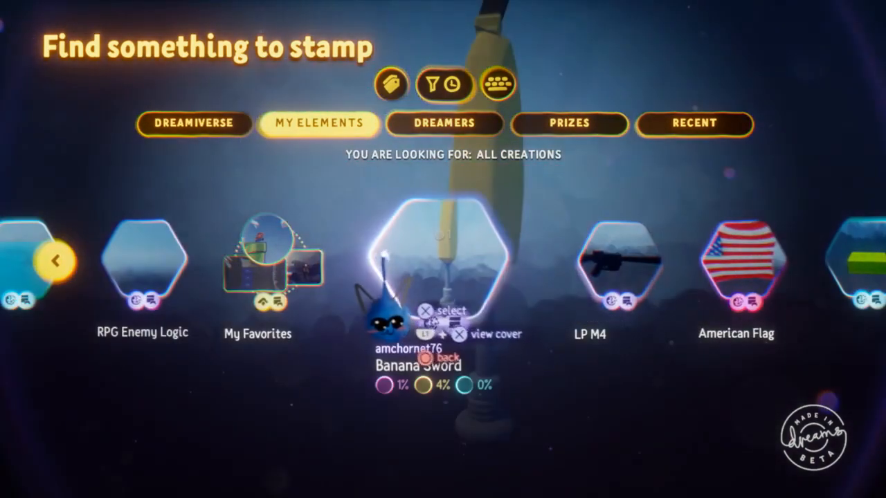
scroll(right, 3)
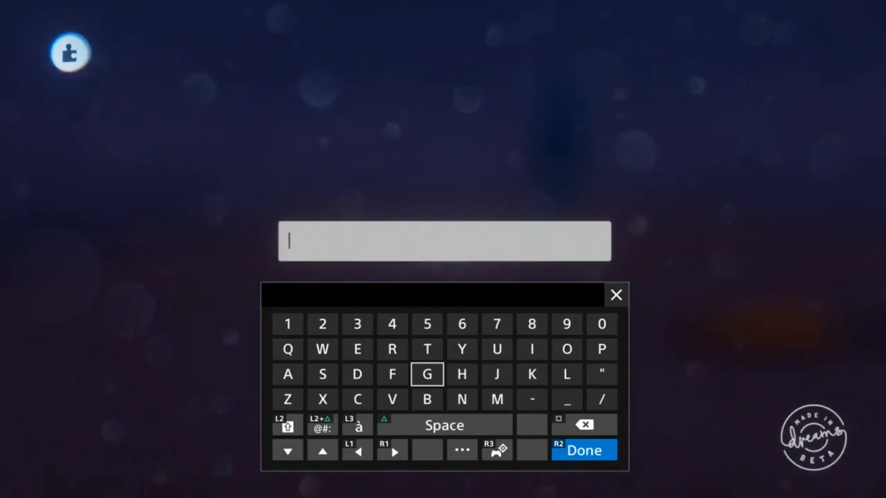
mouse_move(392, 374)
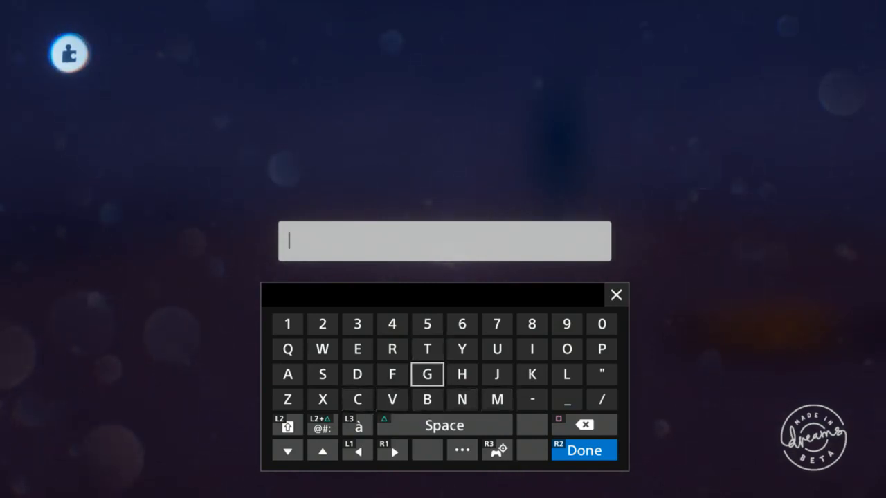
Name the variable BananaSword using the Banana and Sword keyboard suggestions.
click(426, 399)
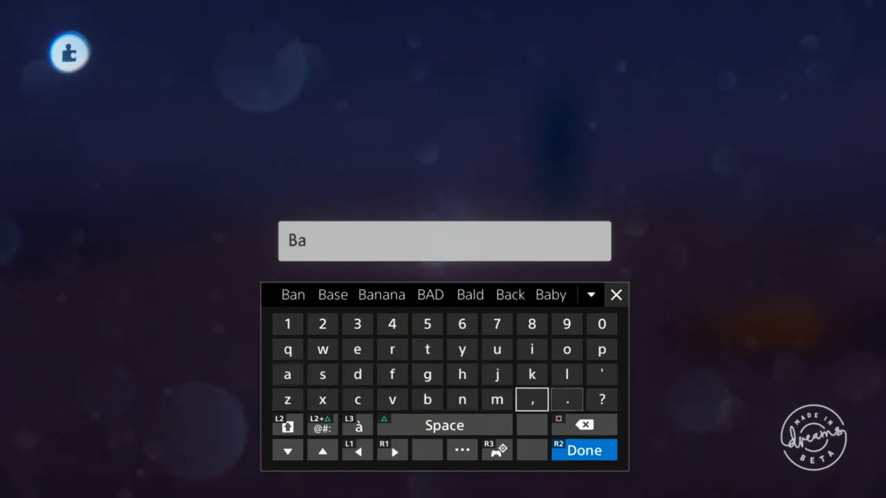
click(381, 295)
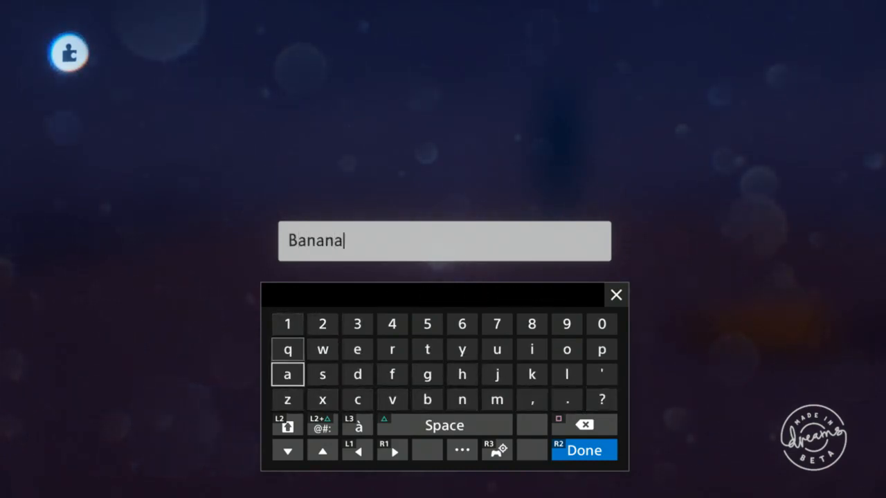
text(Sw)
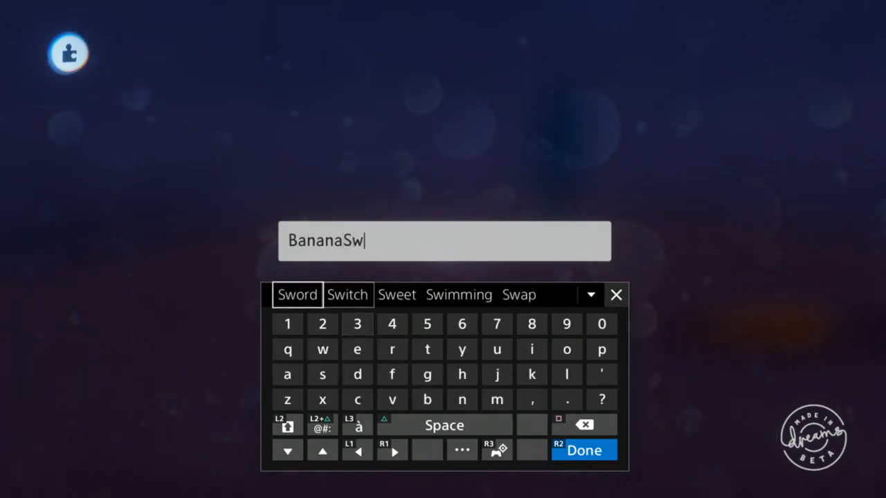
click(583, 449)
text(P)
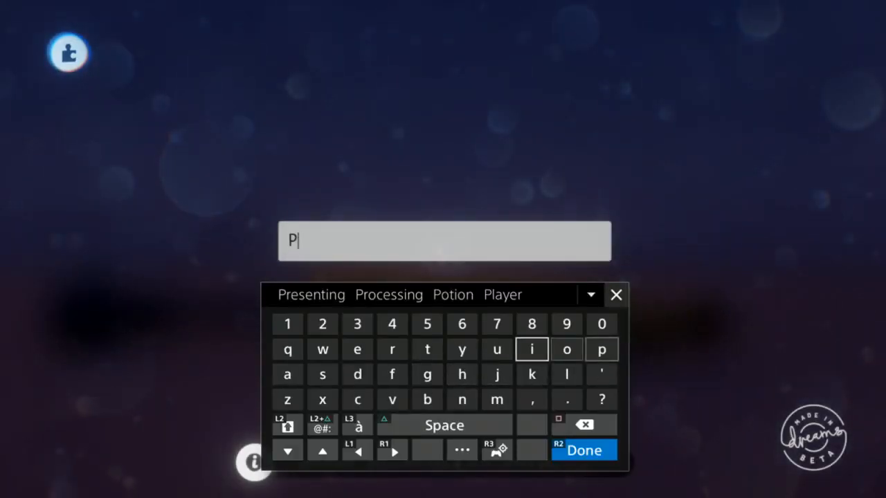
Enter Pickup as the microchip's name and confirm it.
text(ickup)
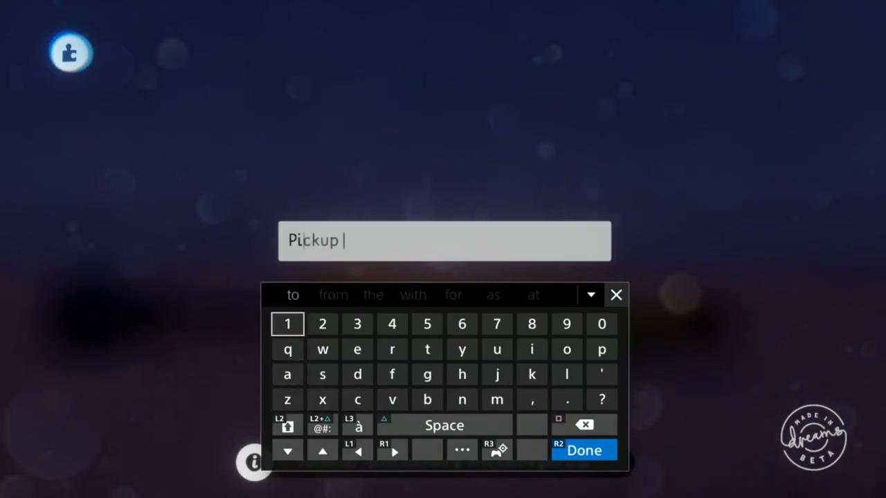
click(583, 450)
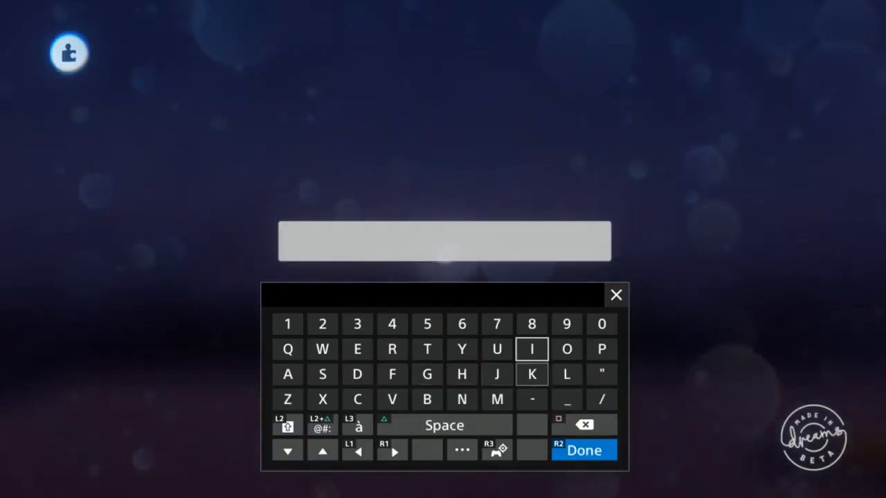
Name the nested microchip Interaction using the keyboard suggestion, and confirm.
text(In)
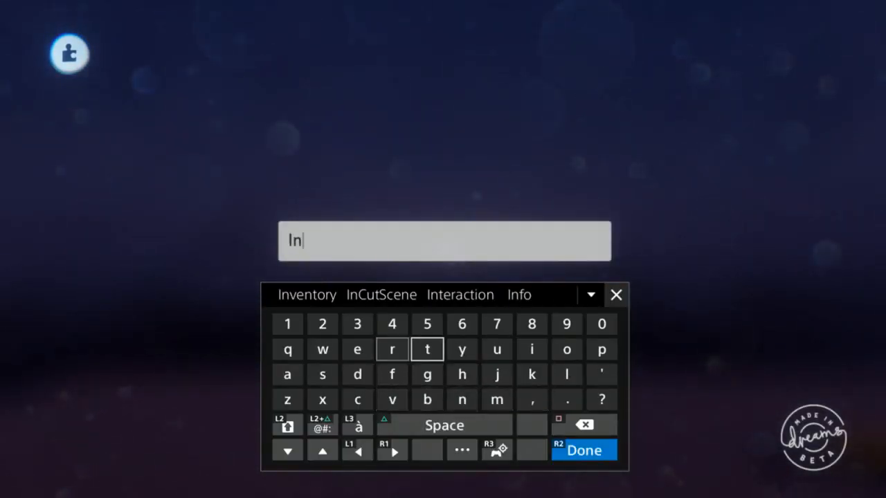
click(460, 294)
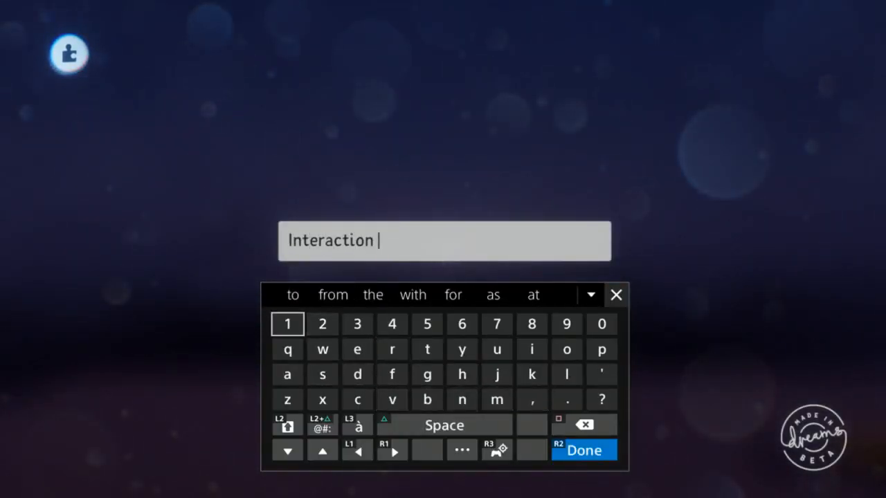
click(583, 450)
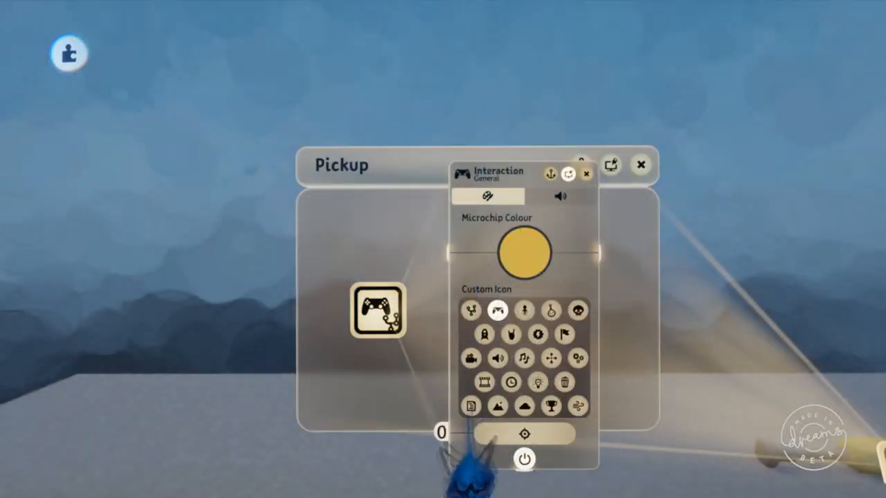
click(525, 252)
text(Interact)
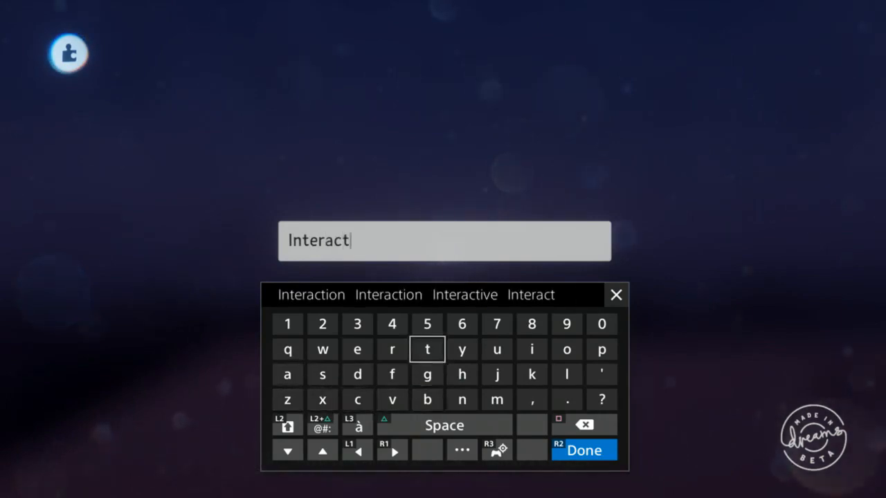
Confirm the name Interact on the on-screen keyboard.
click(583, 450)
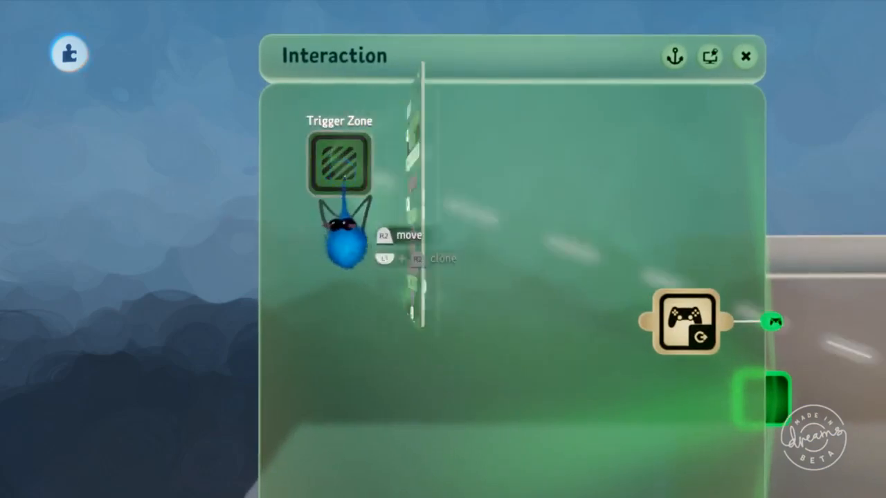
Open the Trigger Zone's tweak menu and view its spherical 2.0 m zone size settings.
click(339, 164)
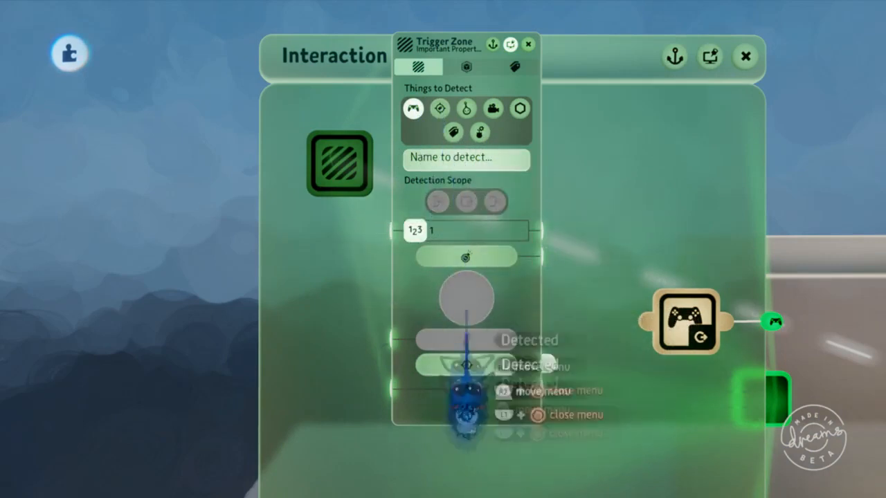
click(466, 66)
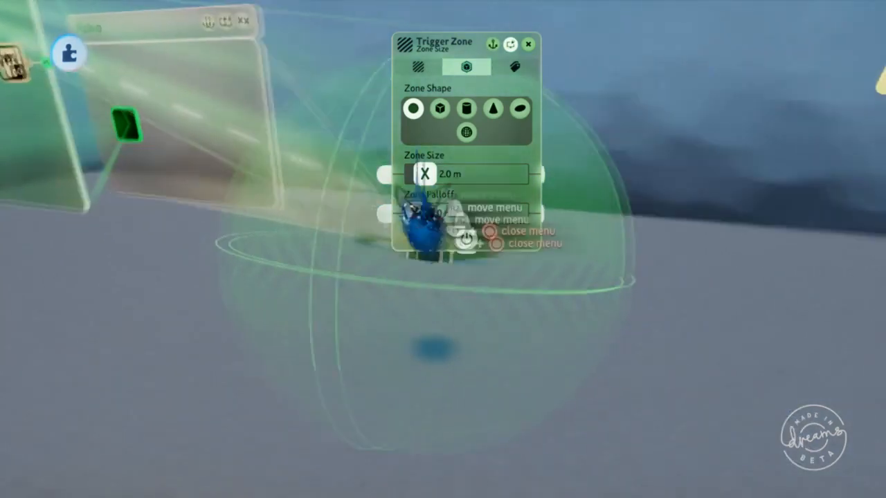
click(513, 67)
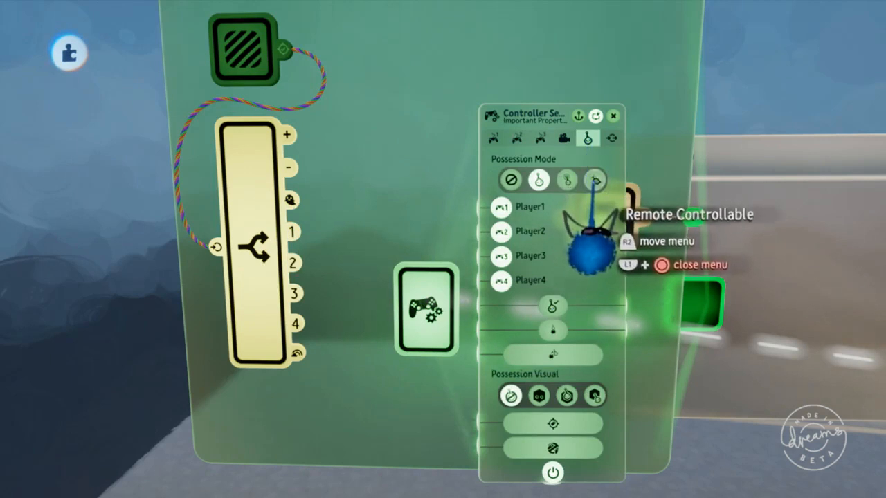
Set Possession Mode to Remote Controllable and wire selector outputs 1–4 to Player1–Player4.
click(593, 180)
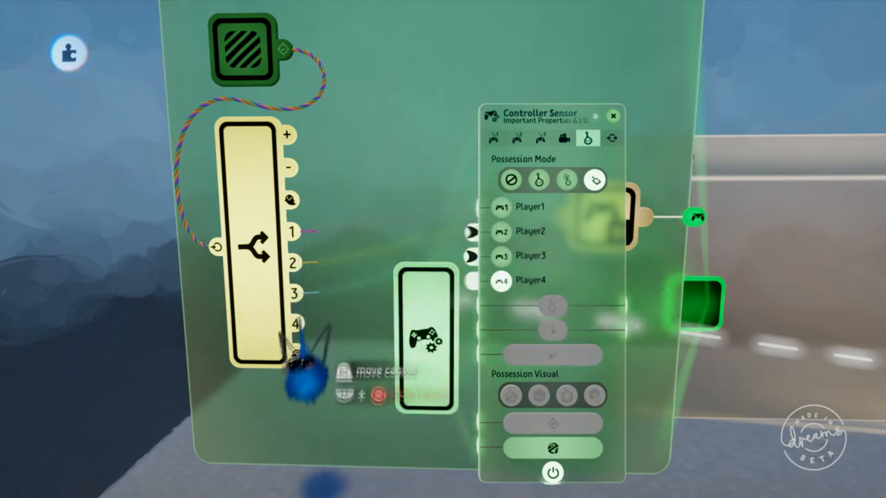
click(612, 116)
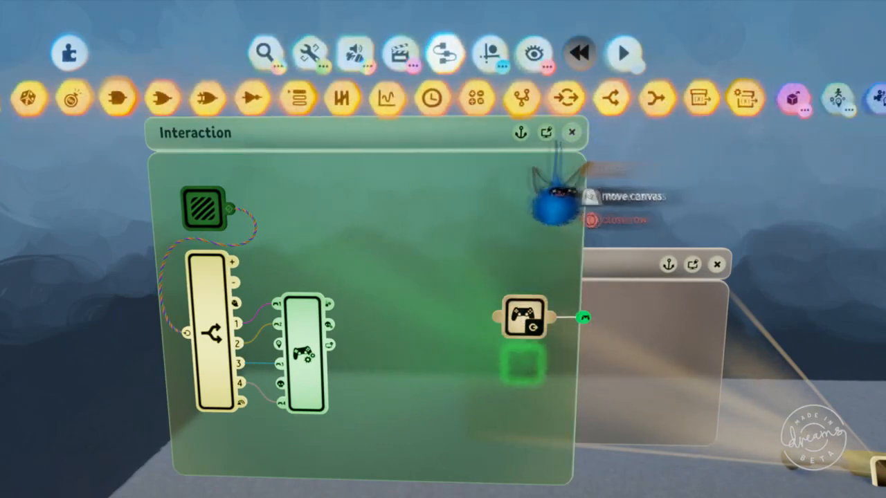
mouse_move(254, 97)
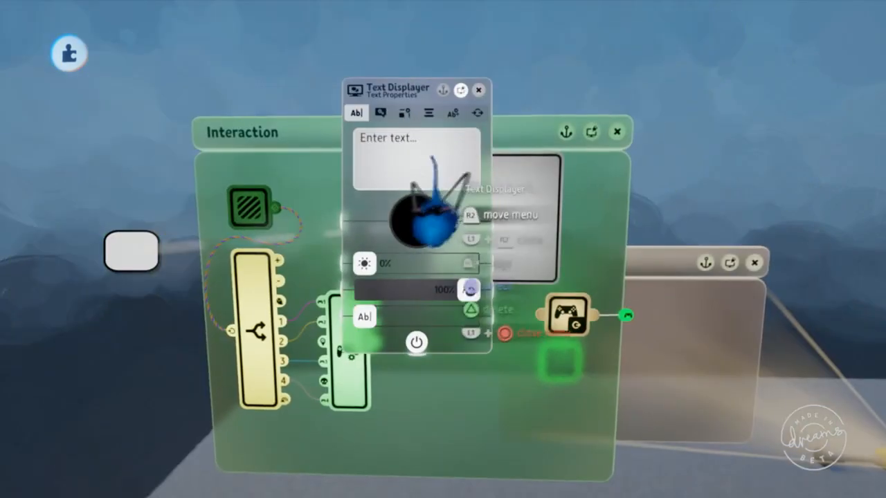
Browse the Text Displayer's Text Box, Border and Text tabs and begin editing its text.
click(380, 113)
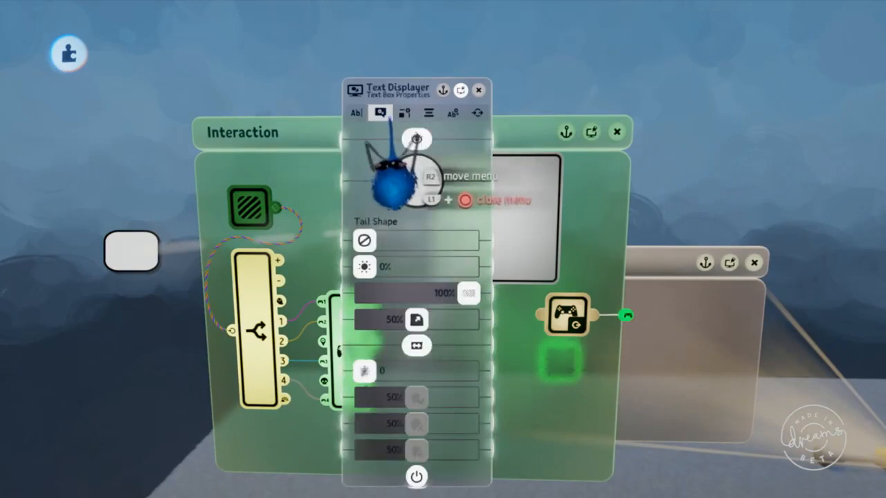
click(404, 114)
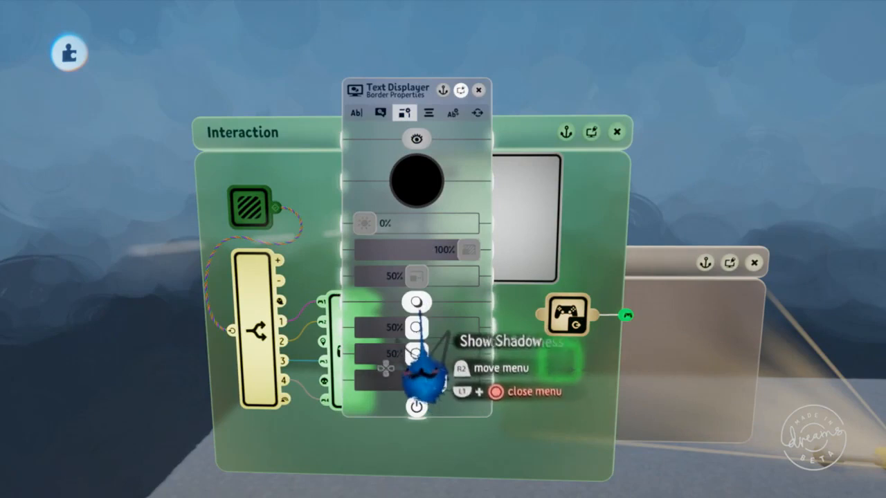
click(356, 113)
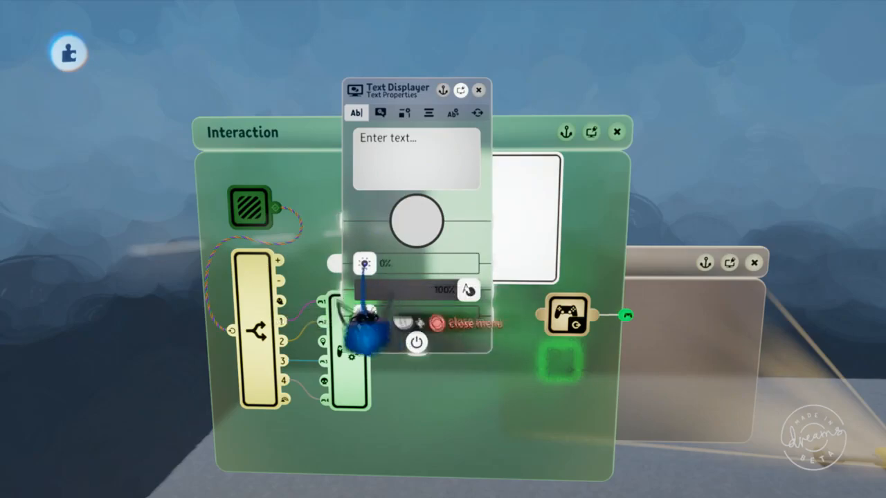
click(415, 158)
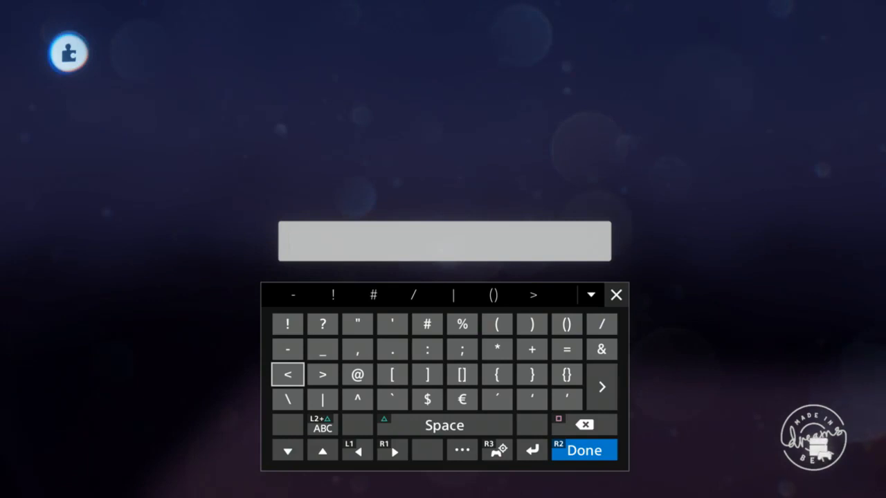
Set the Text Displayer's text to a controller triangle symbol and review its Settings page.
click(287, 375)
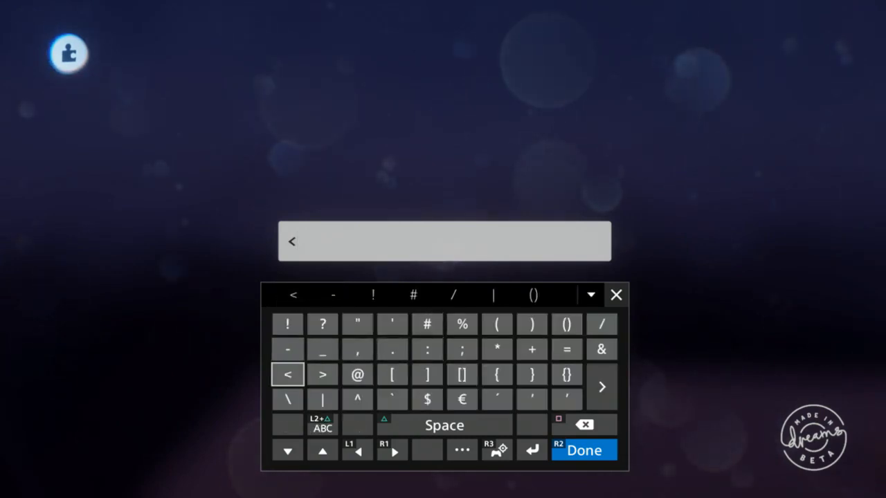
click(287, 375)
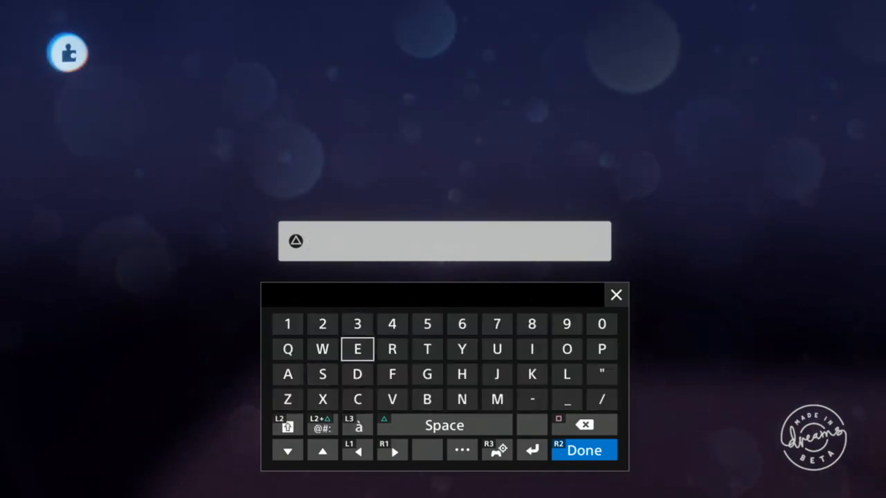
click(583, 449)
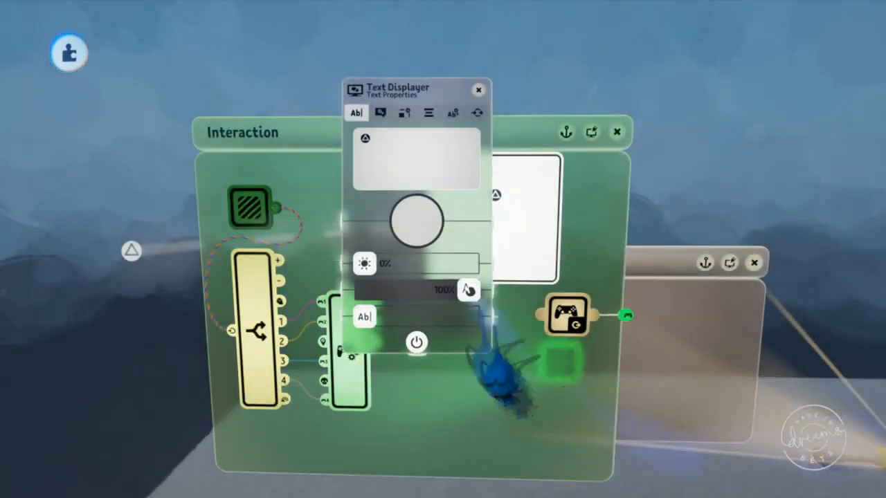
click(478, 90)
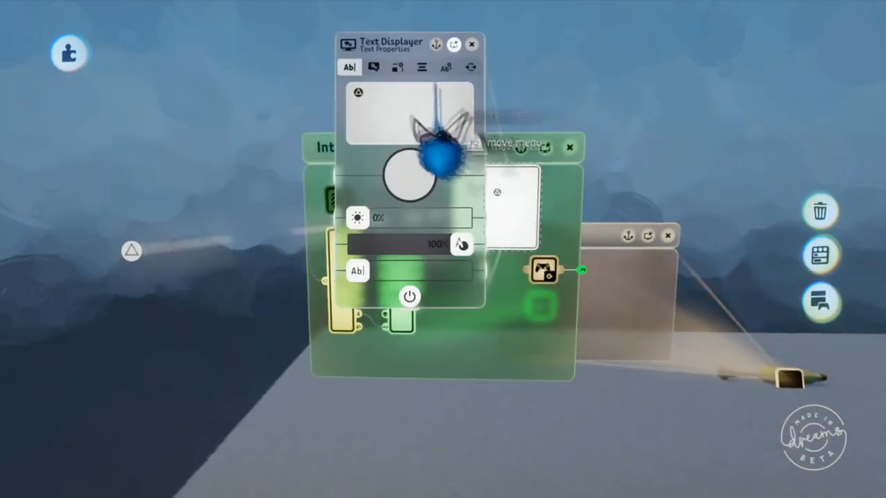
click(445, 67)
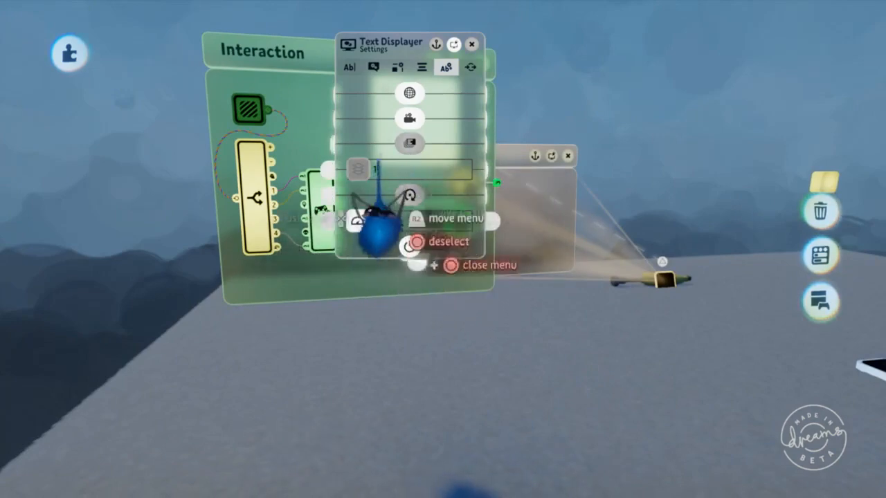
click(471, 68)
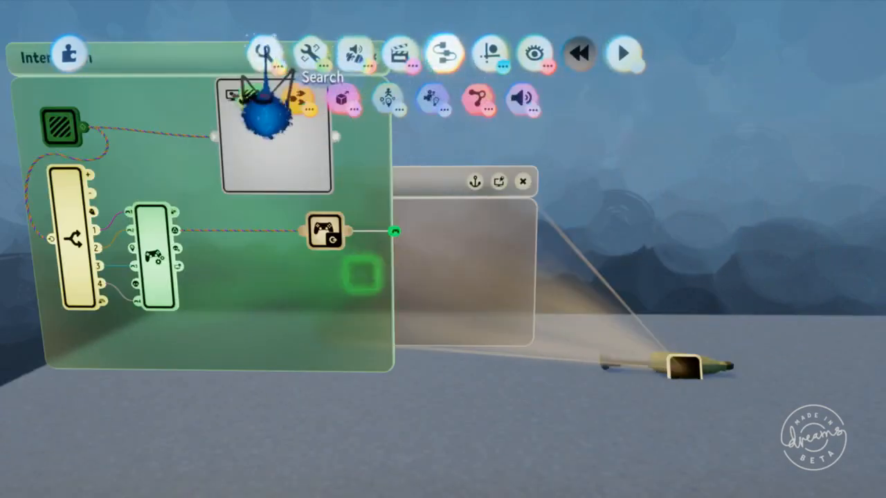
Bring up the tools toolbar's Search to find a gadget to add.
click(263, 52)
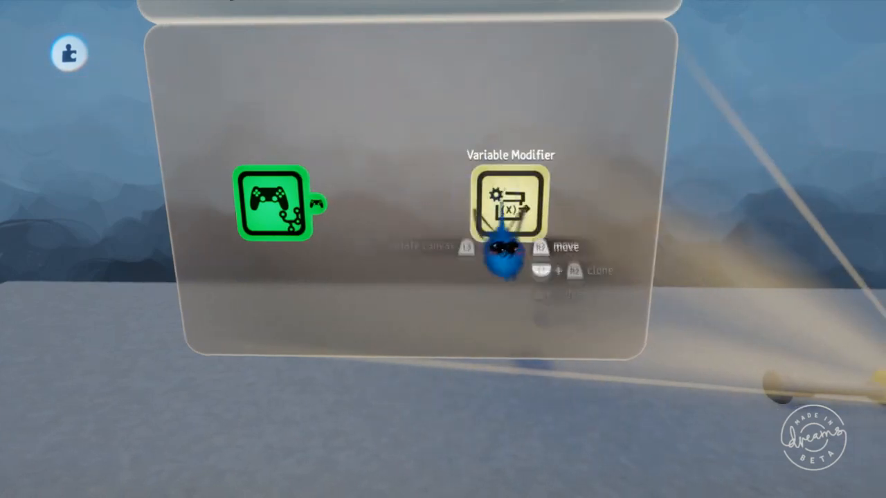
Name the pickup's Variable Modifier BananaSword and wire the Controller Sensor into it.
click(510, 204)
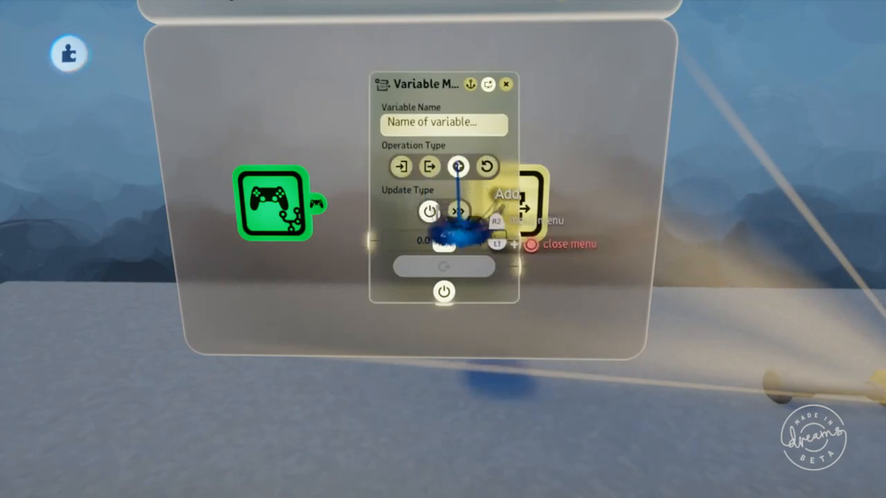
text(BananaSword)
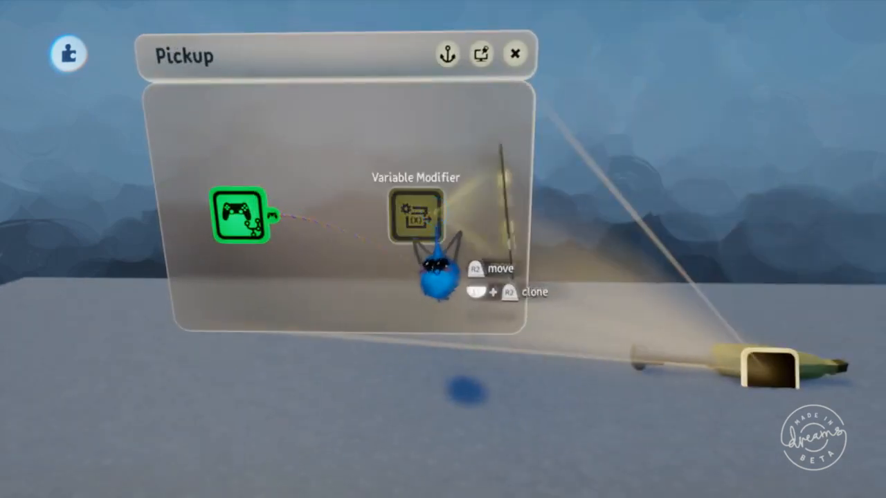
click(415, 216)
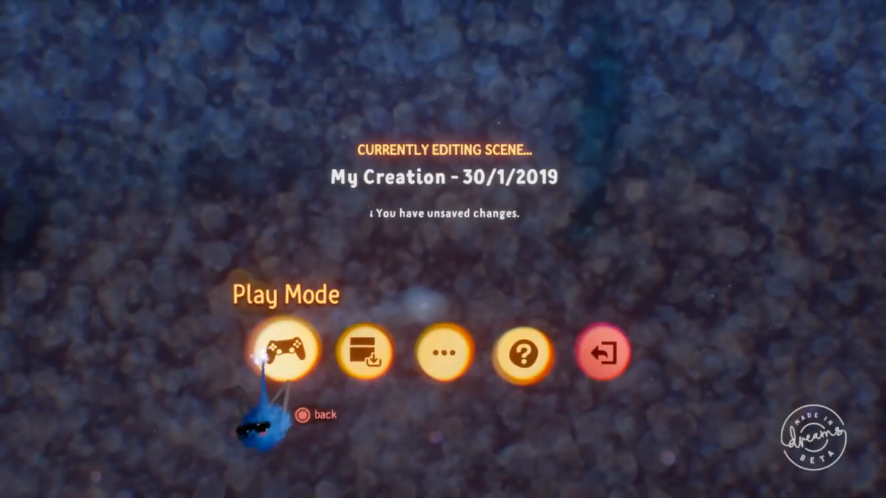
Stamp a Variable Modifier gadget into the puppet's Puppet Logic microchip.
click(284, 352)
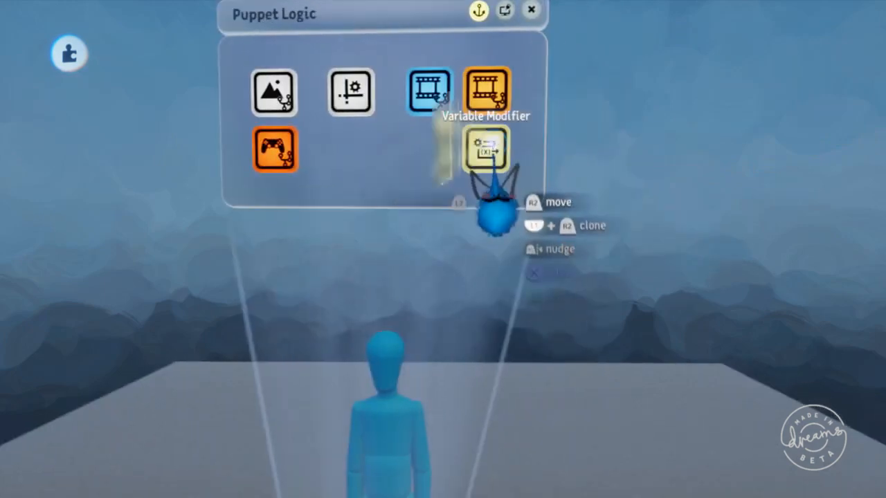
Set the puppet's Variable Modifier to Get BananaSword, grouped in a Banana Sword Display chip.
click(485, 150)
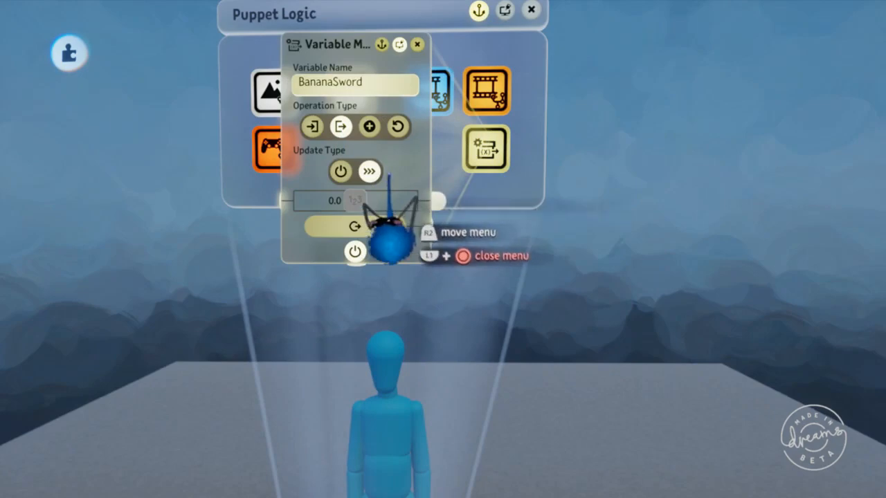
click(417, 45)
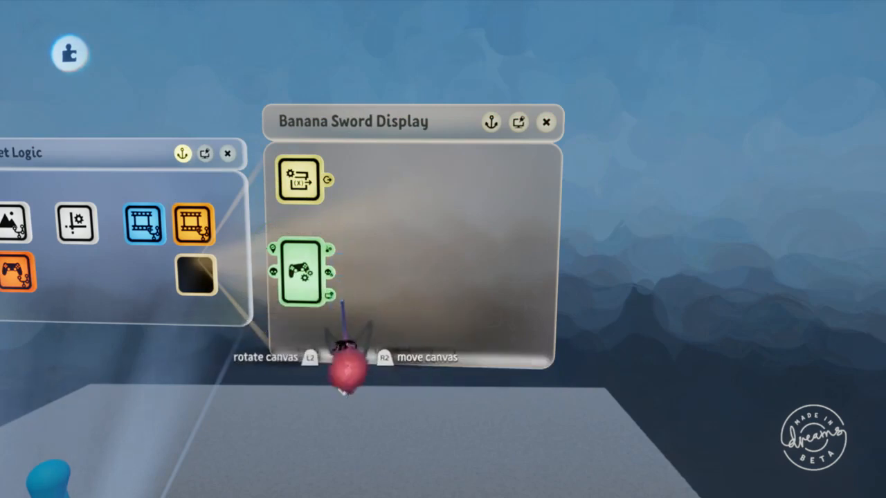
Wire the controller sensor's Left Stick Local output to the new Signal Manipulator gadget.
click(299, 272)
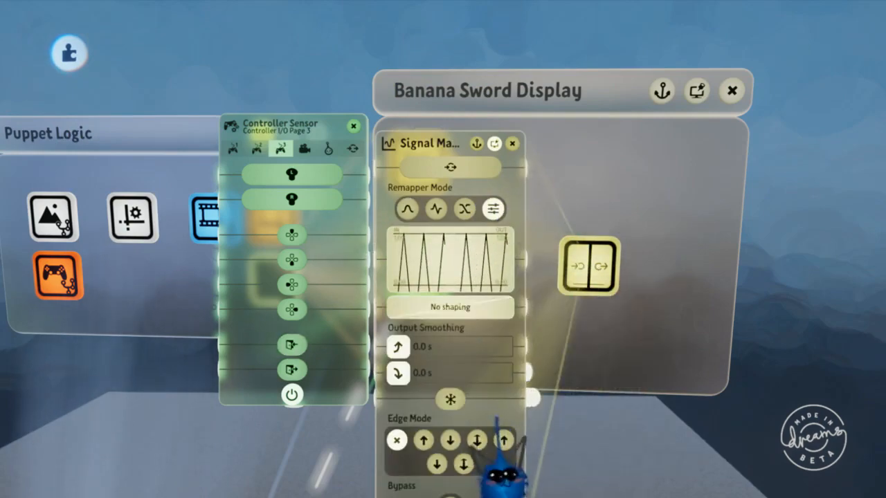
click(511, 144)
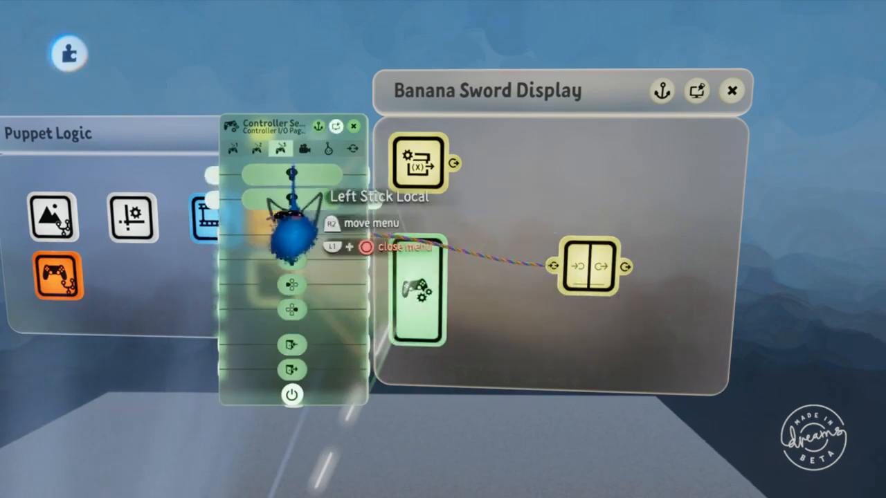
click(328, 148)
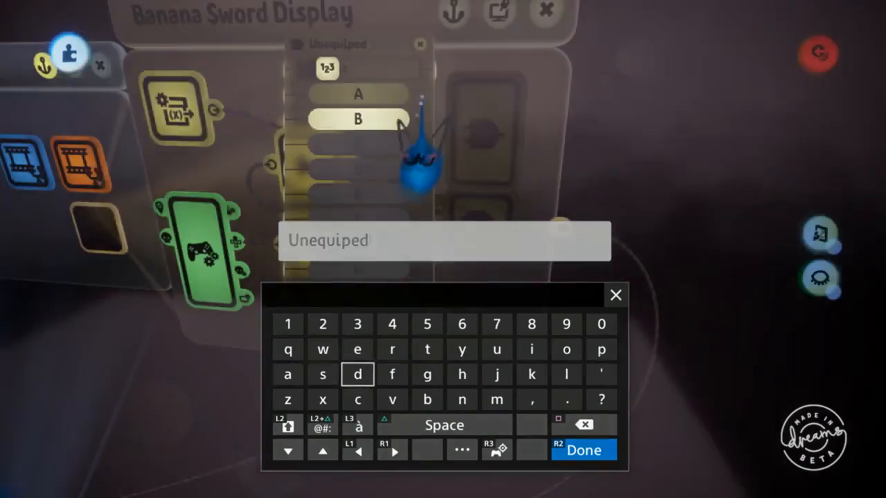
Confirm the gate's name as Unequiped on the on-screen keyboard.
click(583, 450)
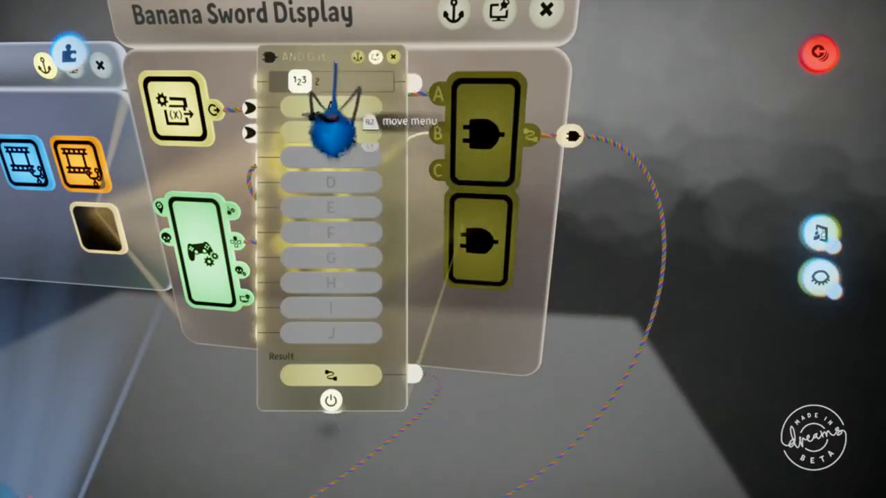